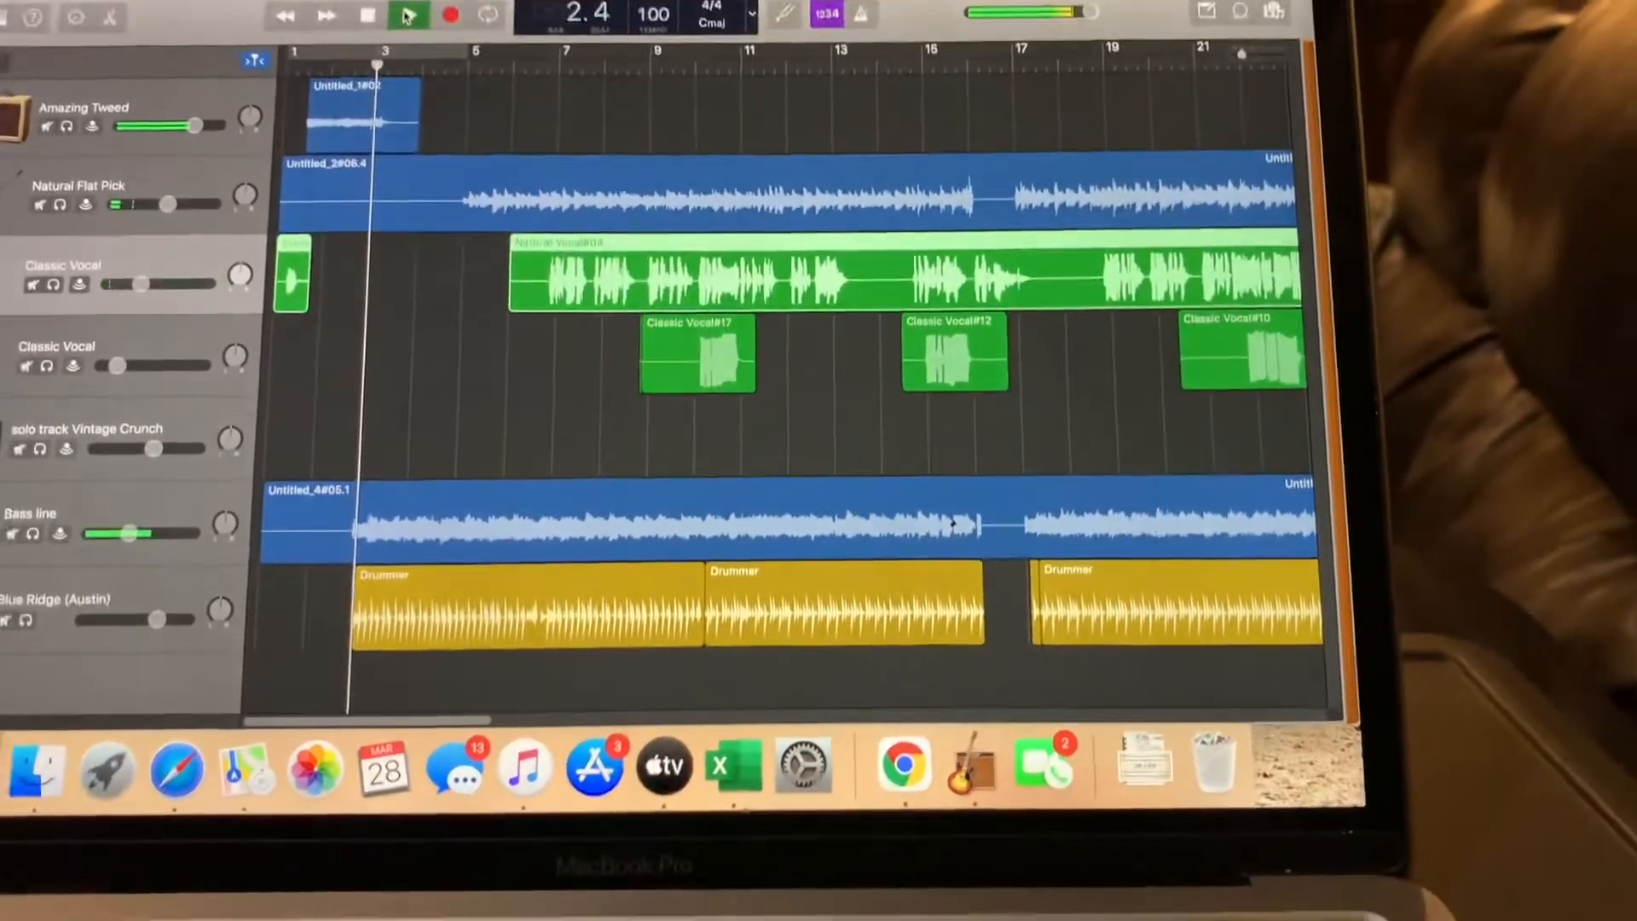
- Start playback of Folsom Prison Blues from the beginning and let it run to bar 13
left_click(409, 16)
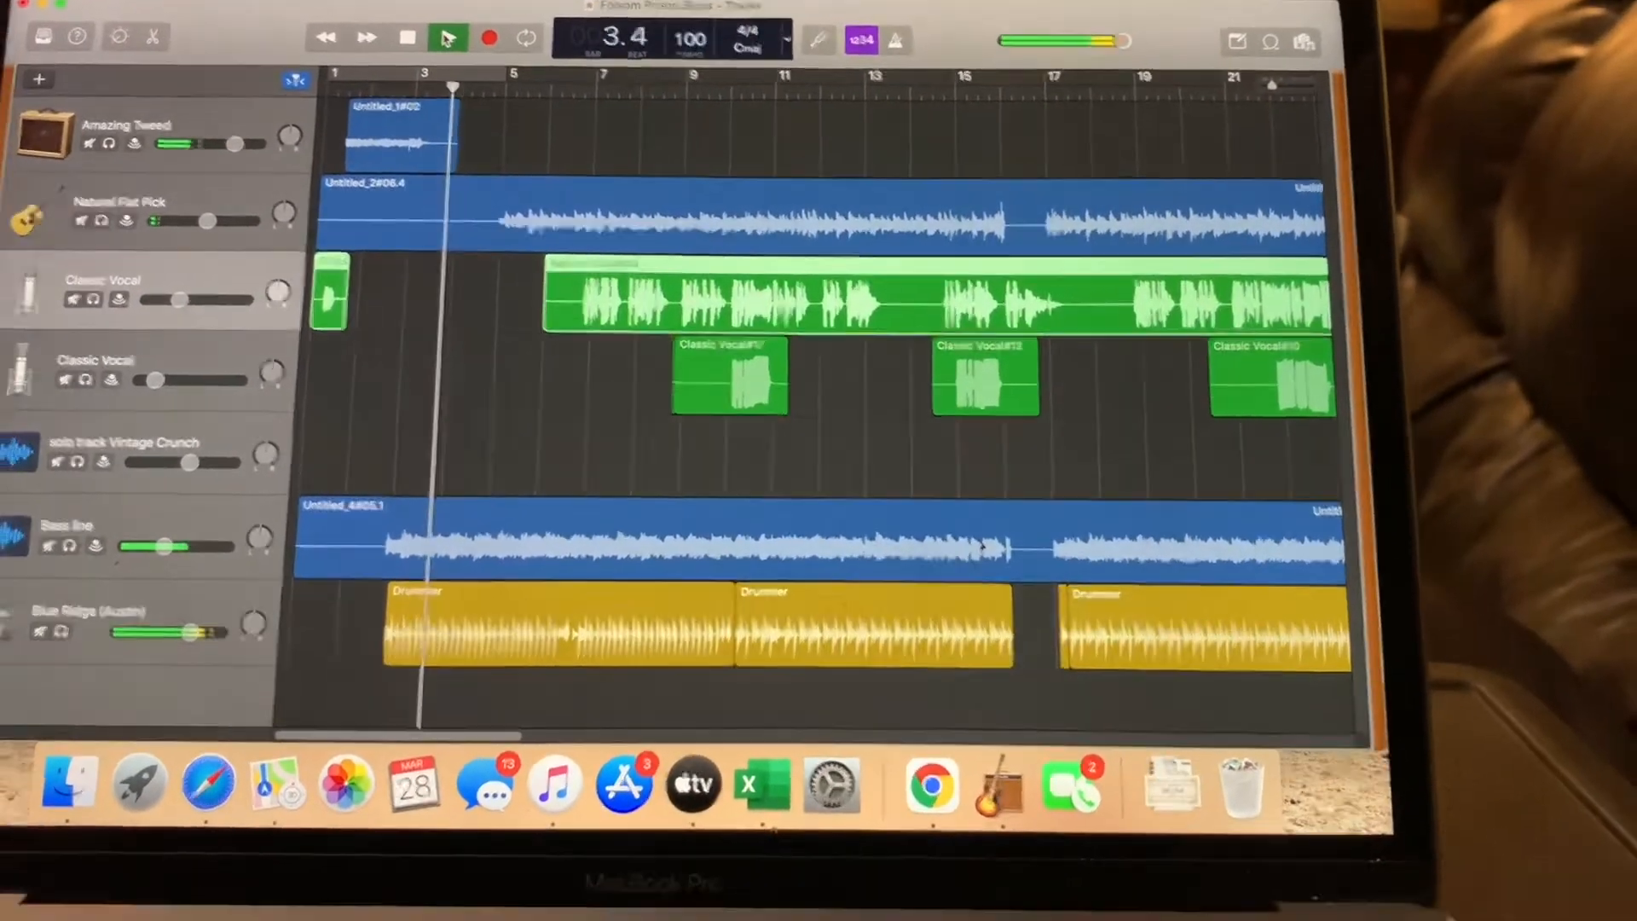
left_click(448, 36)
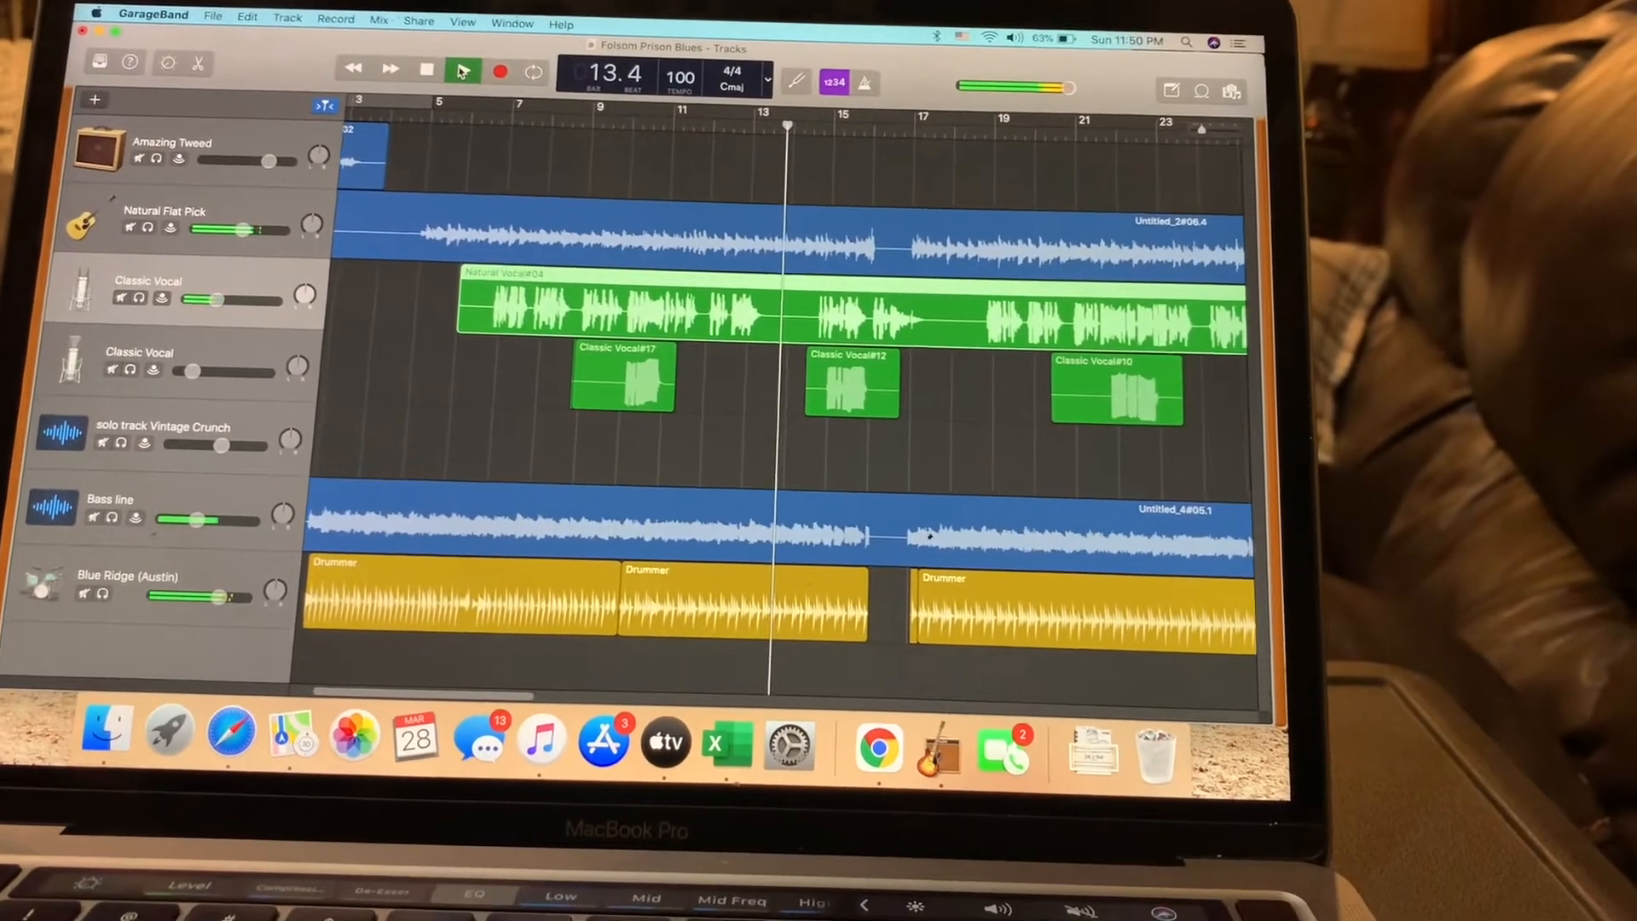
- Keep the song playing through the vocal section until the playhead reaches bar 23
left_click(464, 70)
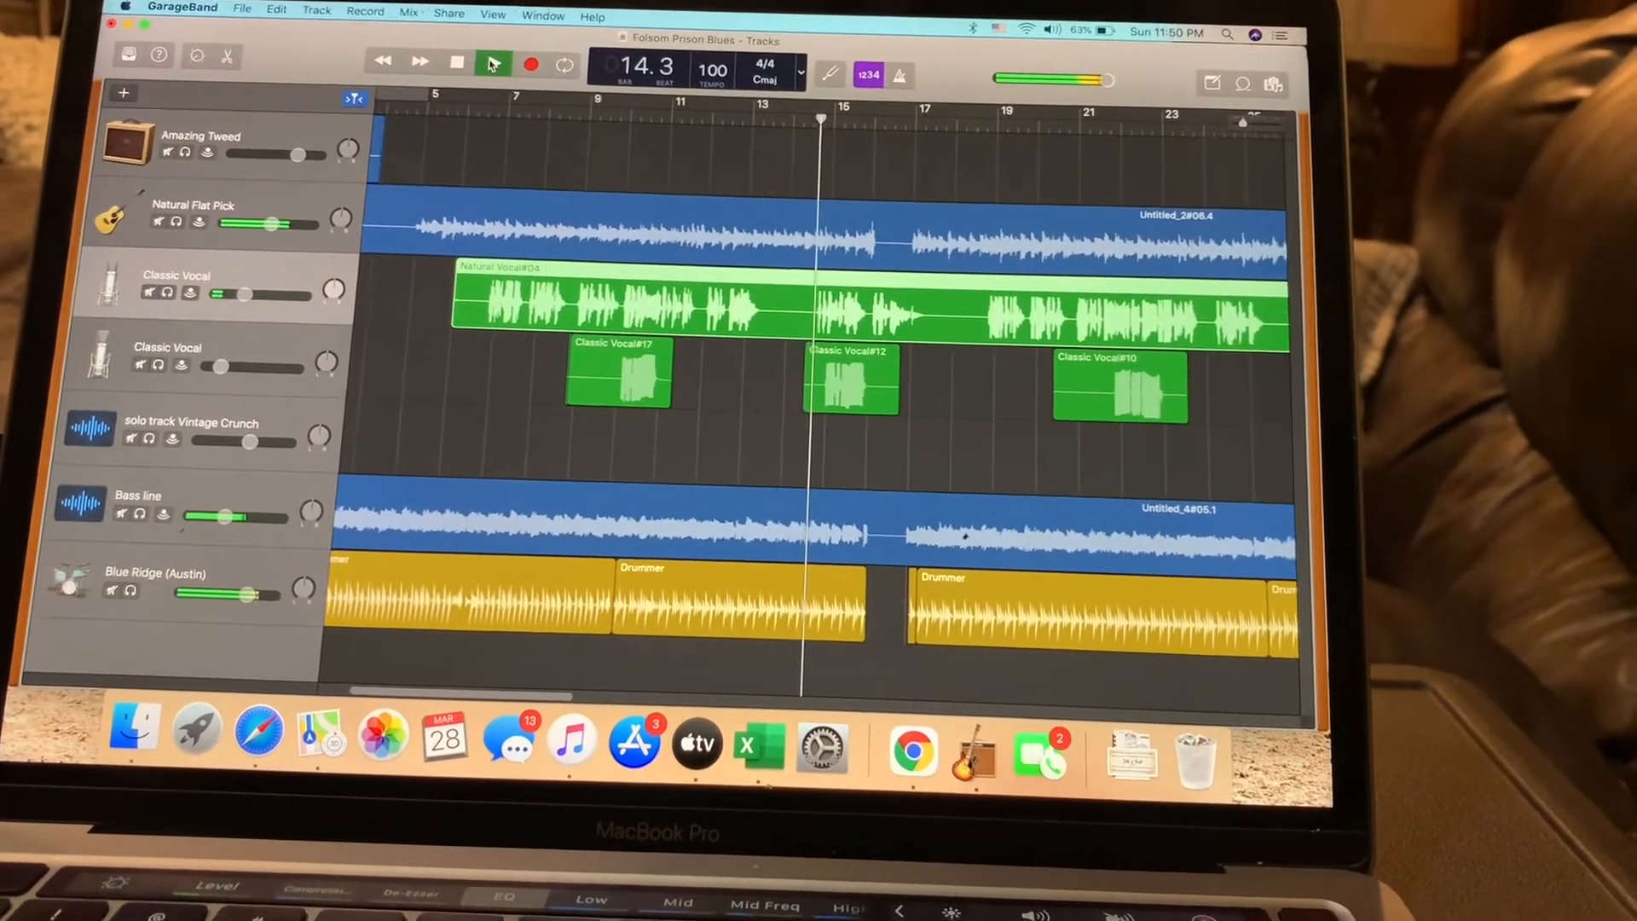
left_click(492, 61)
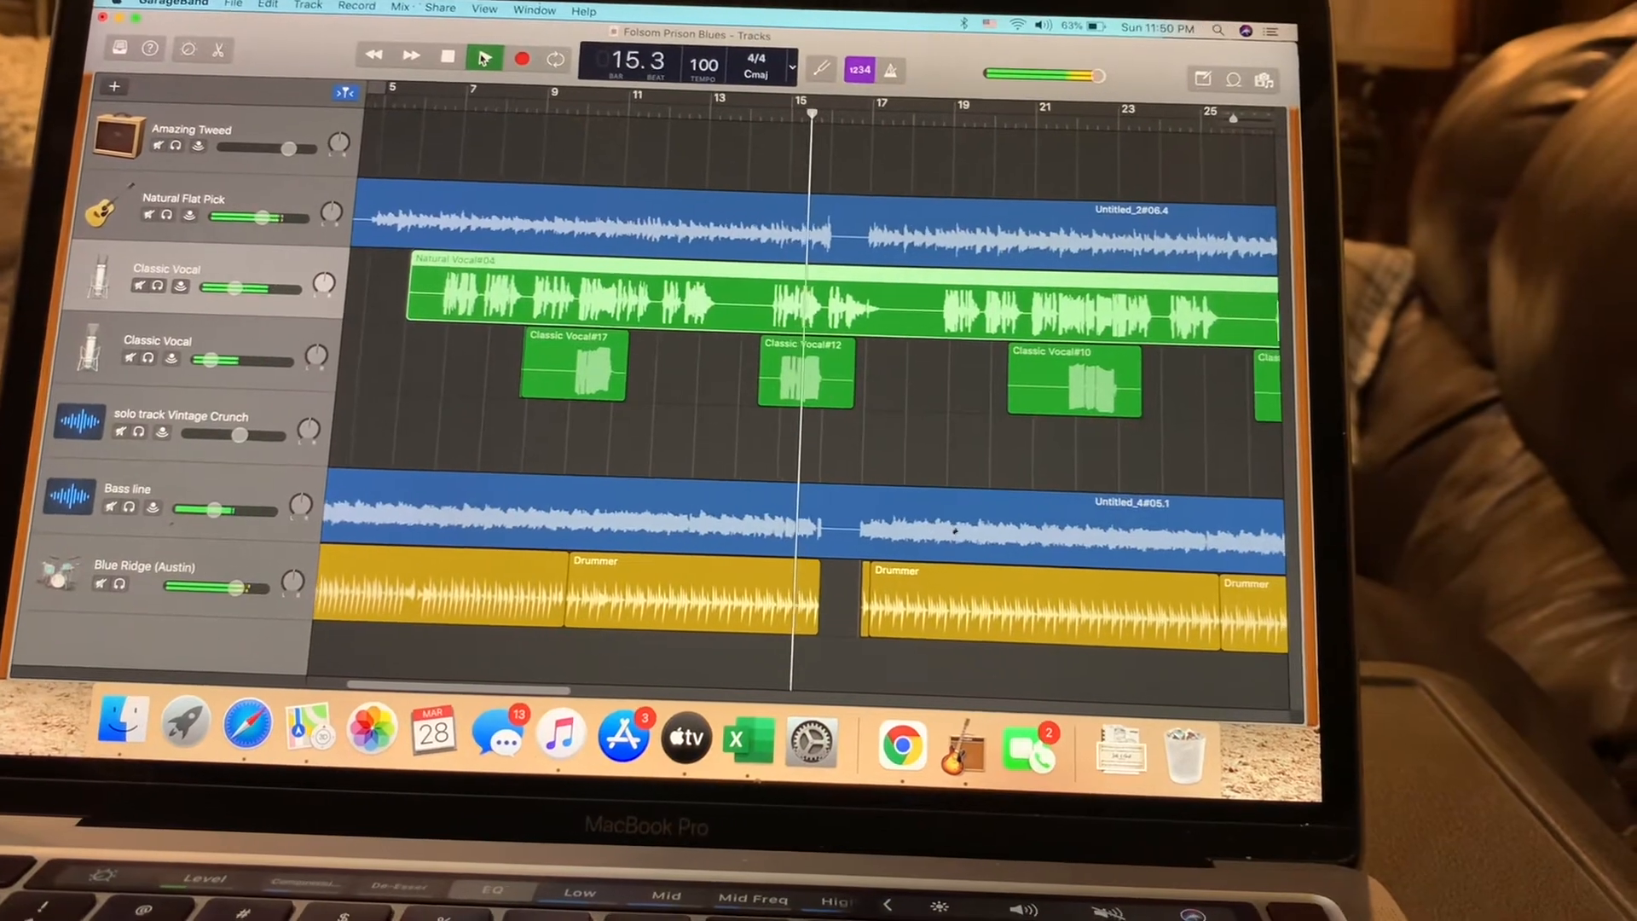
left_click(484, 57)
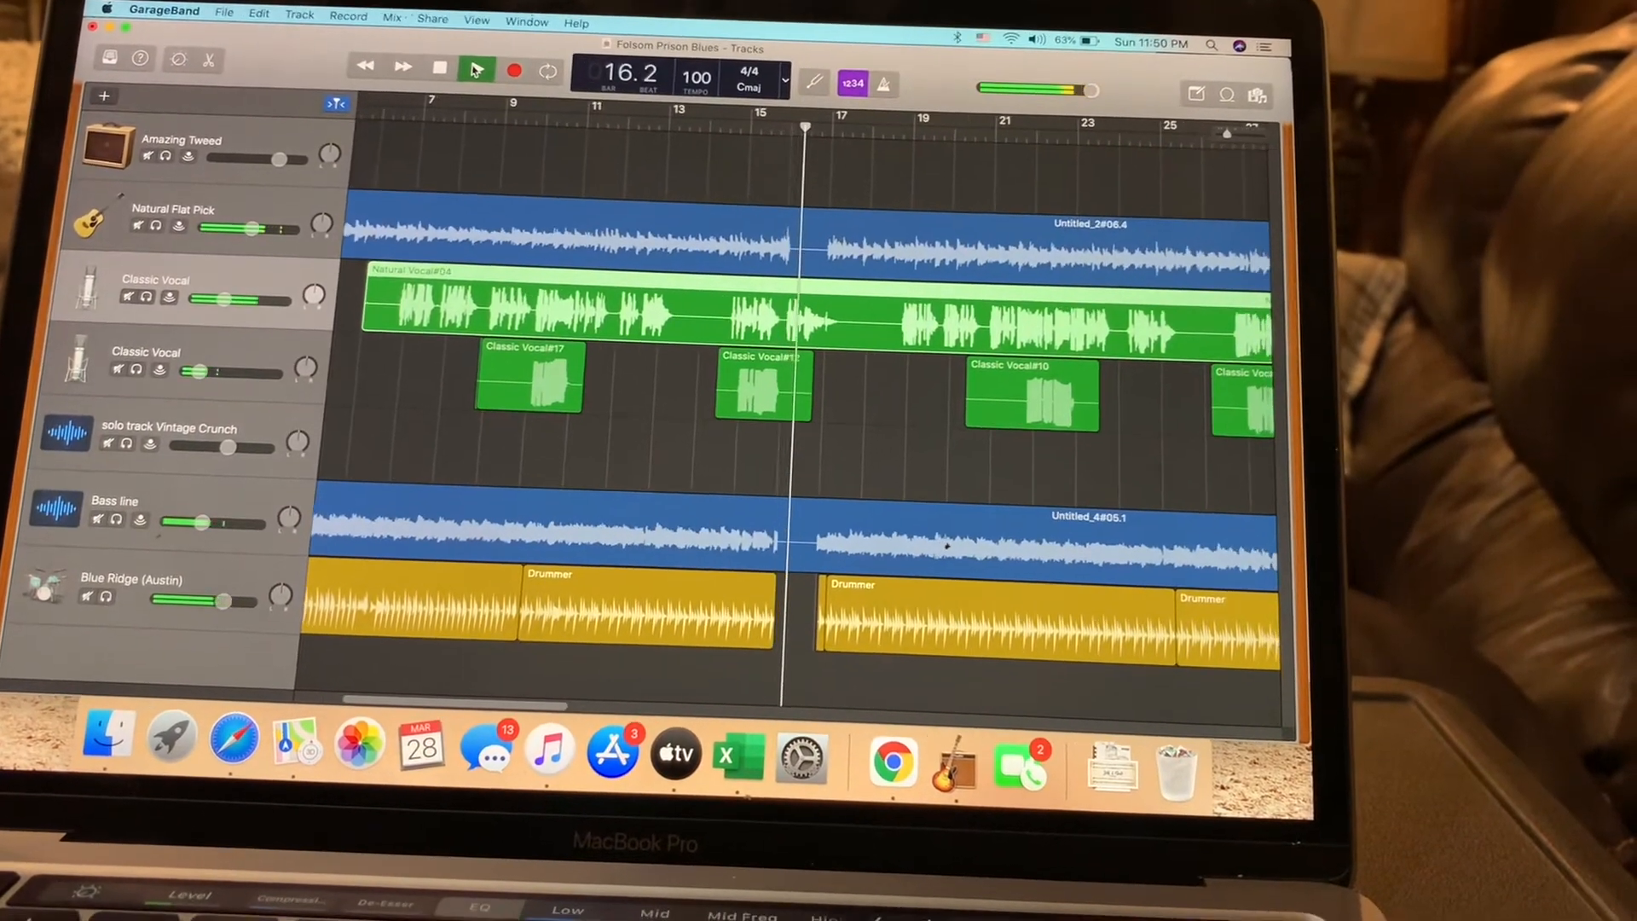
left_click(476, 68)
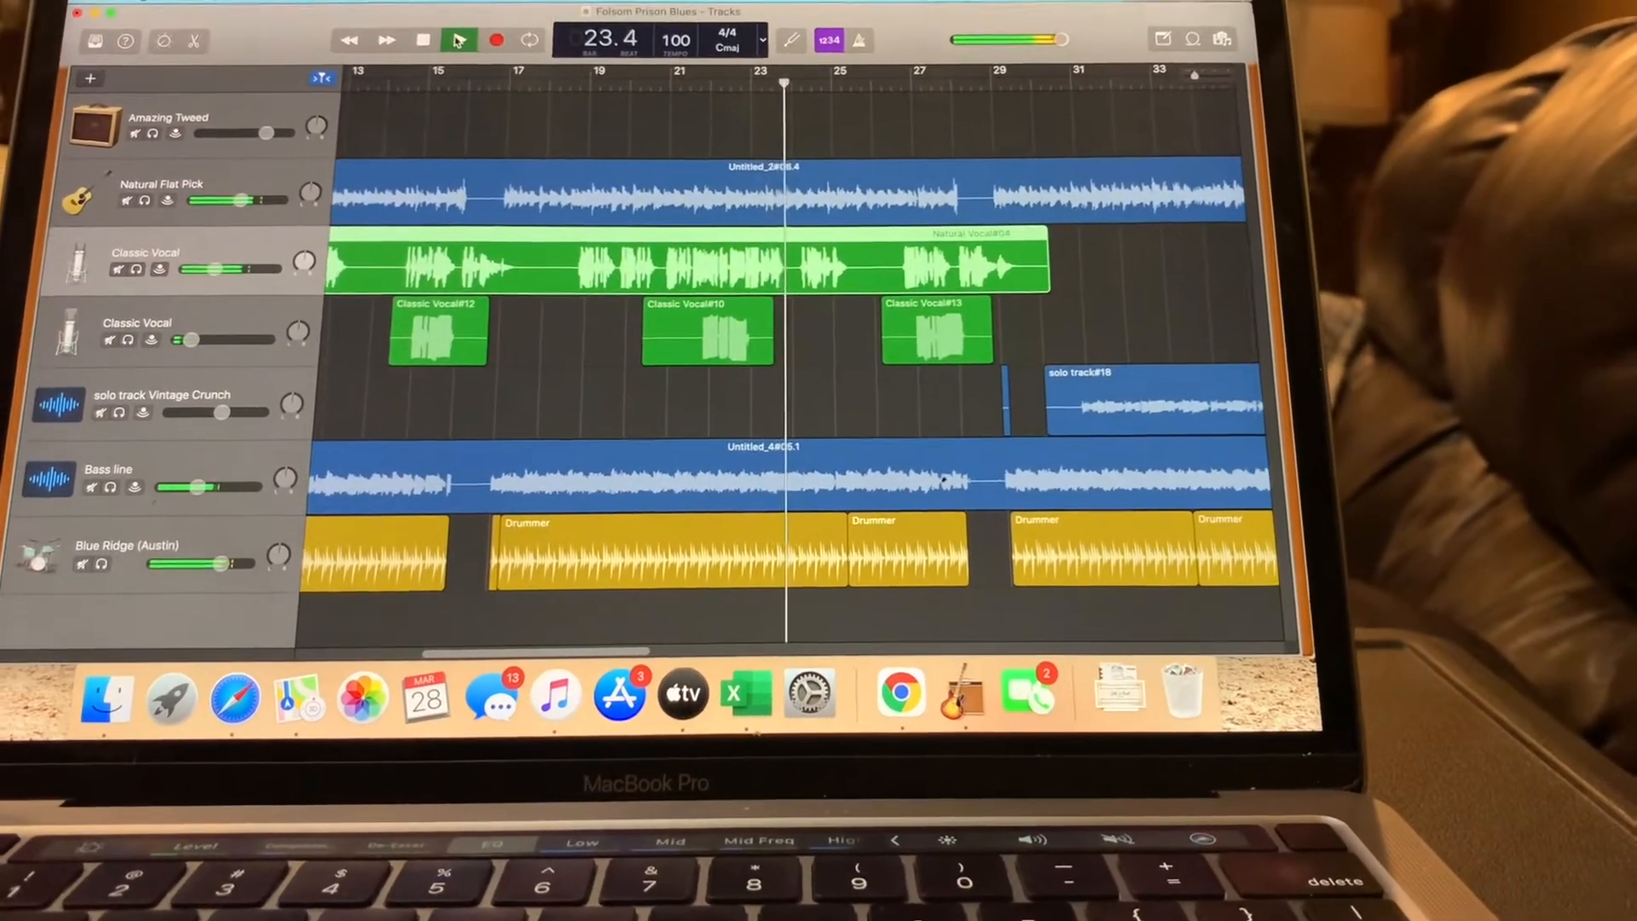
- Continue playback into the guitar solo, following the auto-scrolling timeline to bar 32
left_click(457, 40)
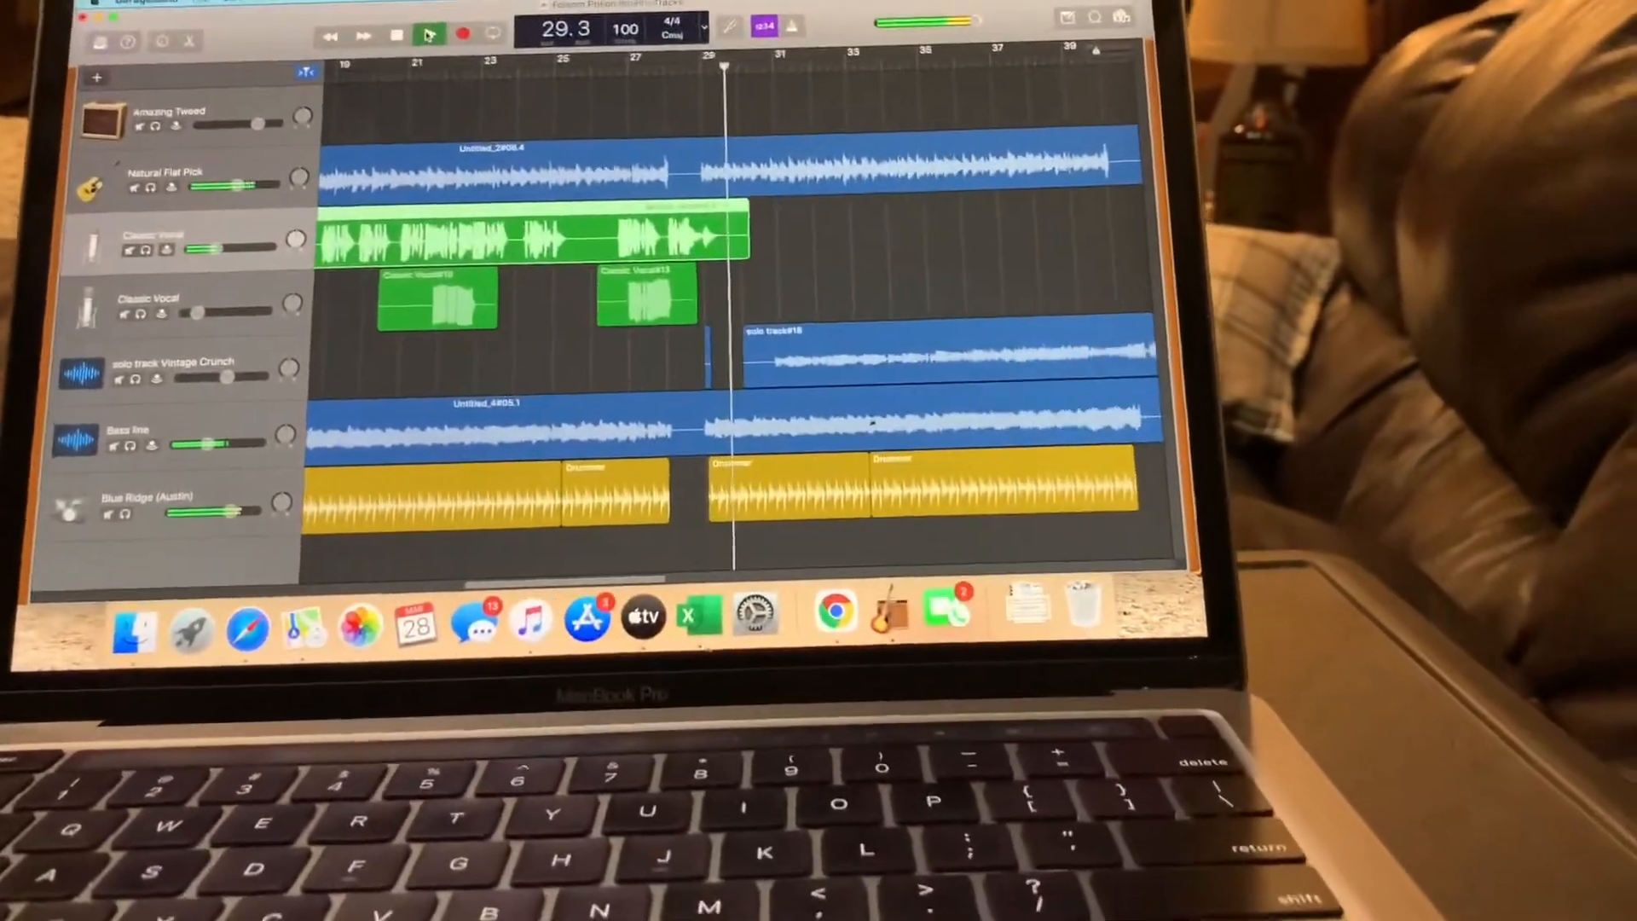
left_click(429, 34)
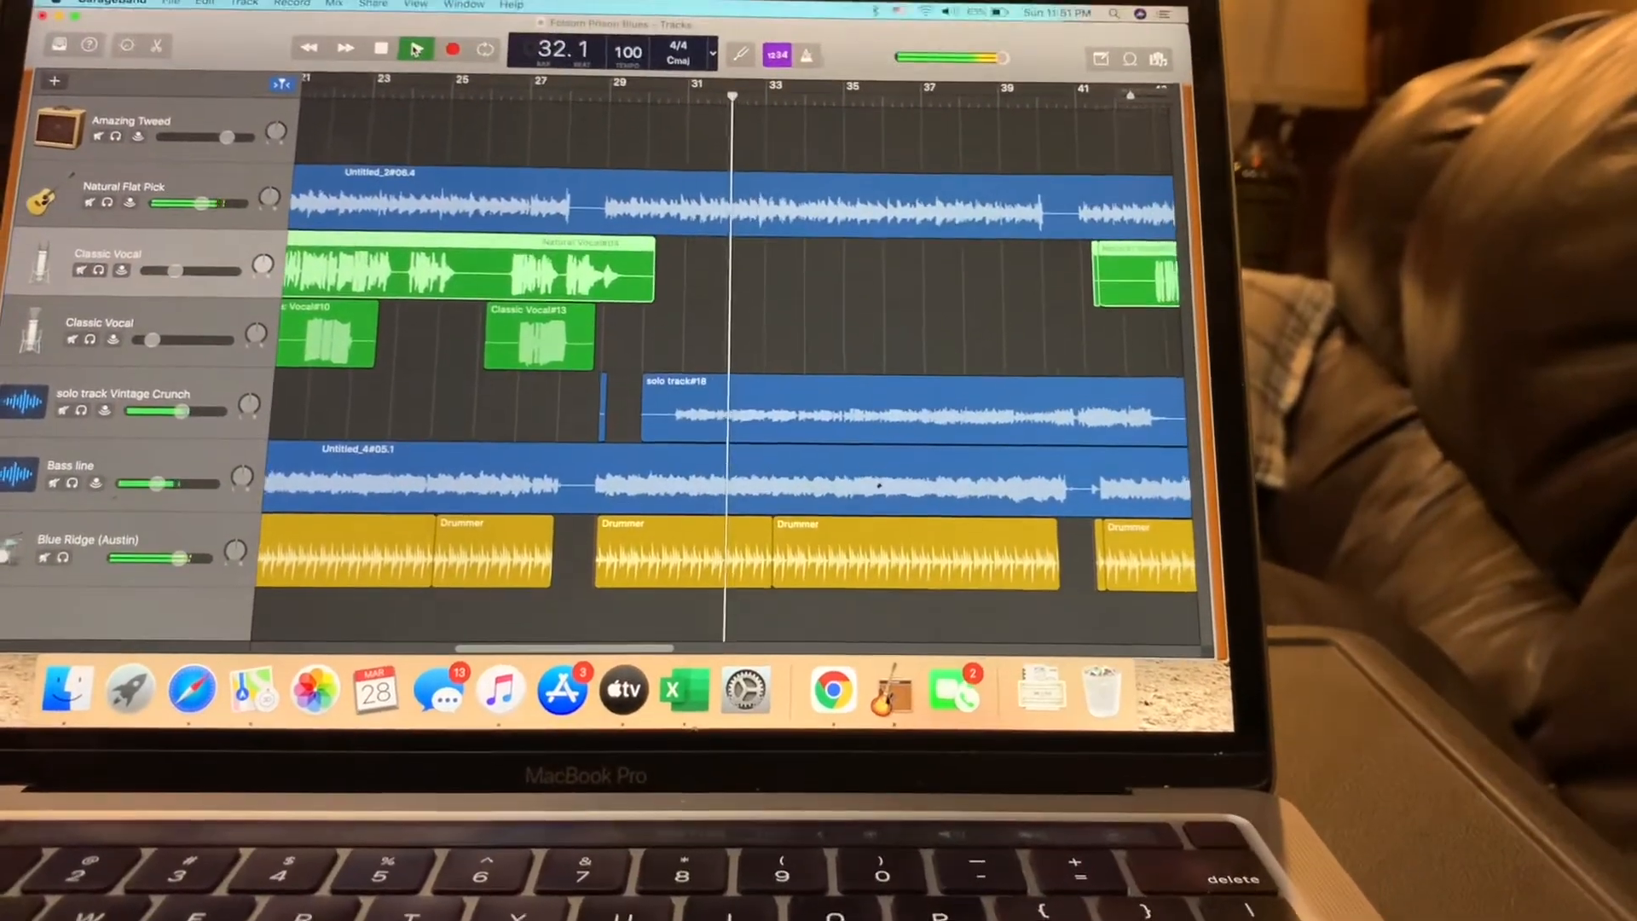
left_click(415, 60)
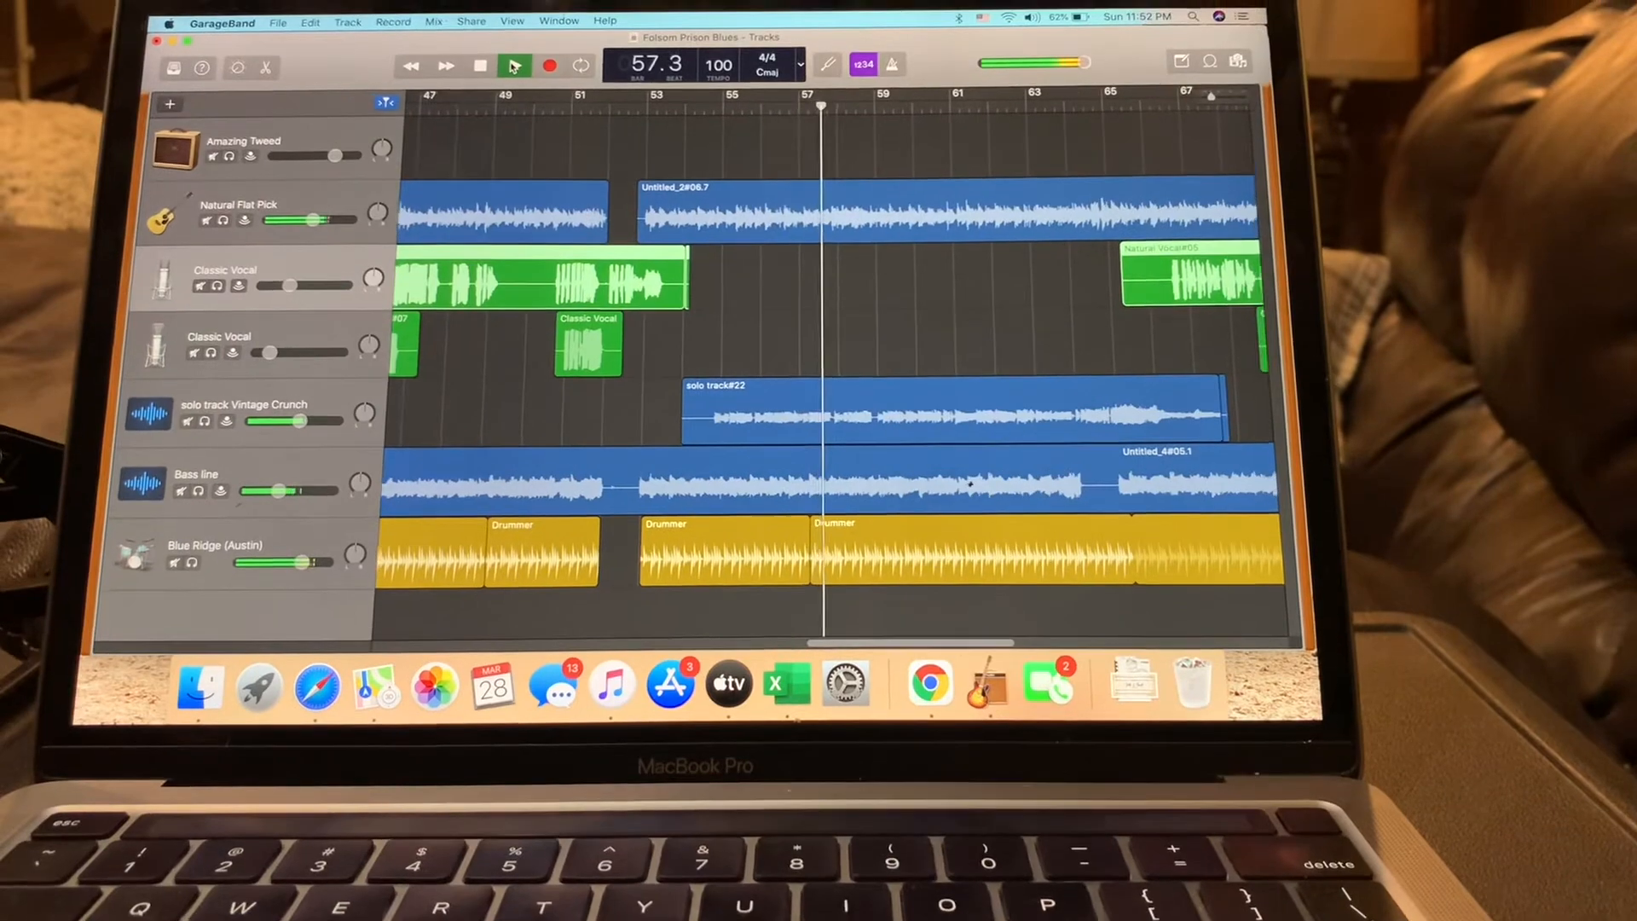
- Let playback run through the solo and drummer regions to around bar 58
left_click(513, 65)
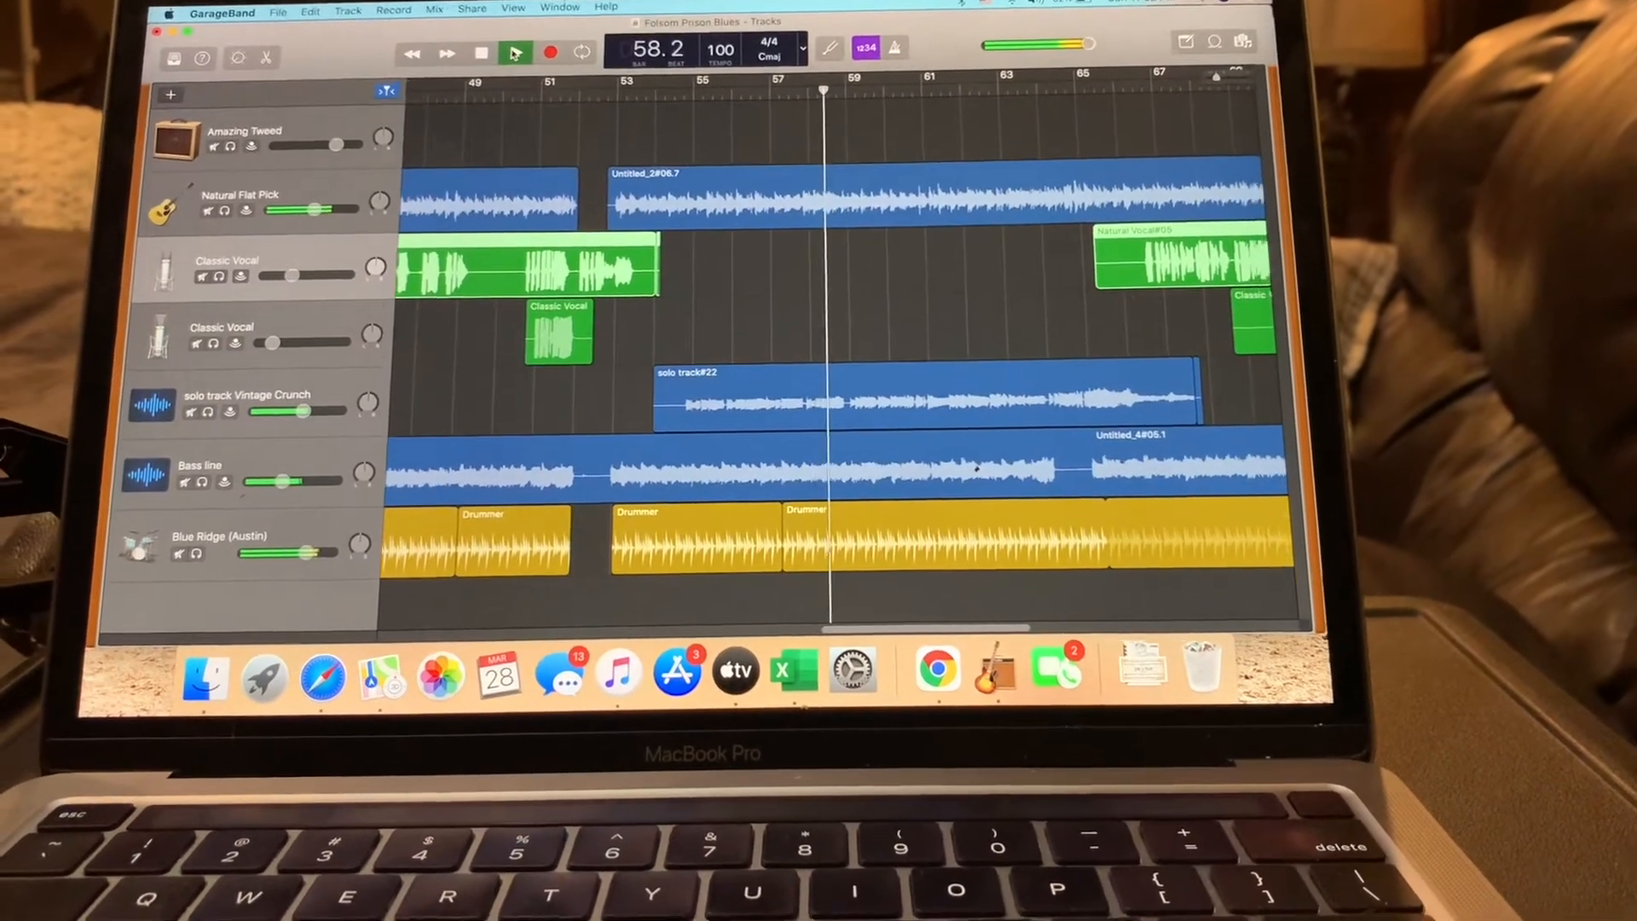